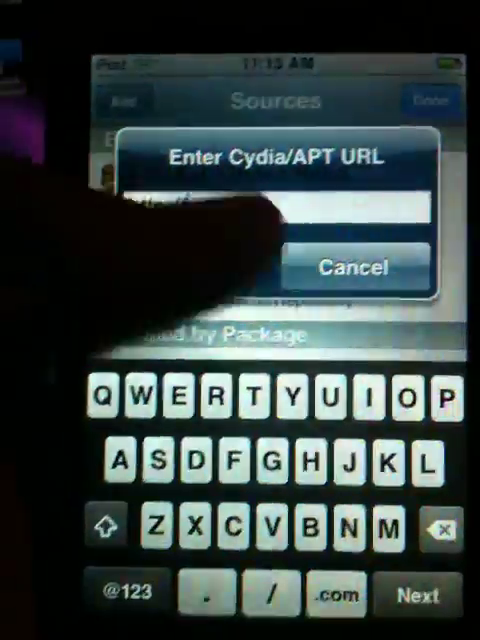
Enter the new repository address in Cydia's add-source prompt.
click(354, 268)
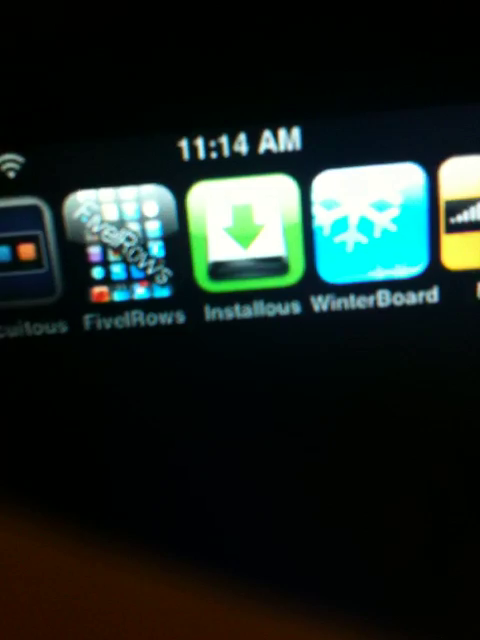
Launch Installous from the home screen.
click(245, 235)
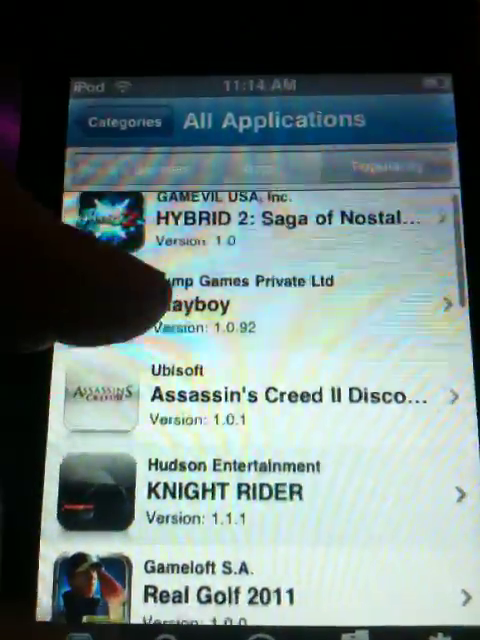
Scroll down through the All Applications list.
scroll(down, 3)
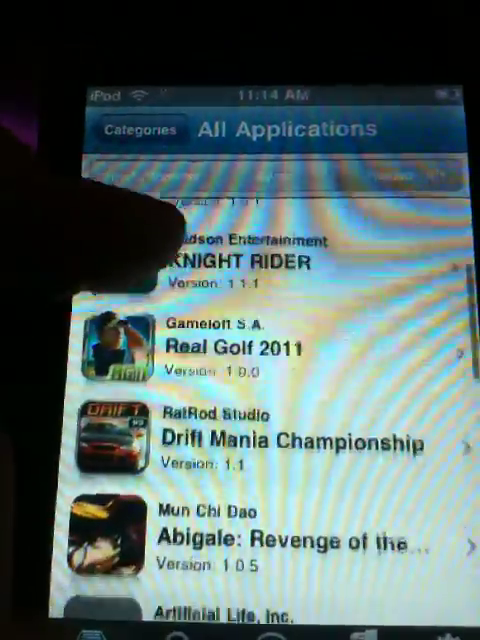
scroll(down, 3)
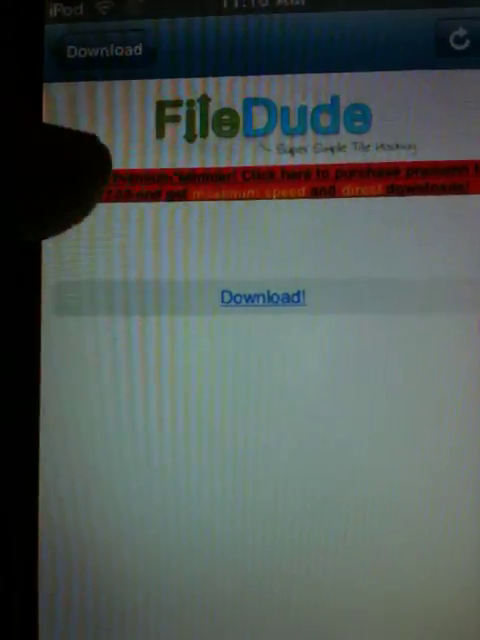
Start the app file download from the FileDude page.
click(272, 297)
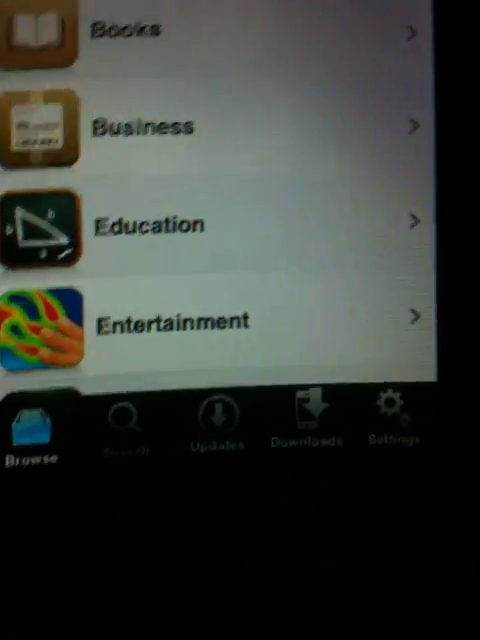
click(307, 420)
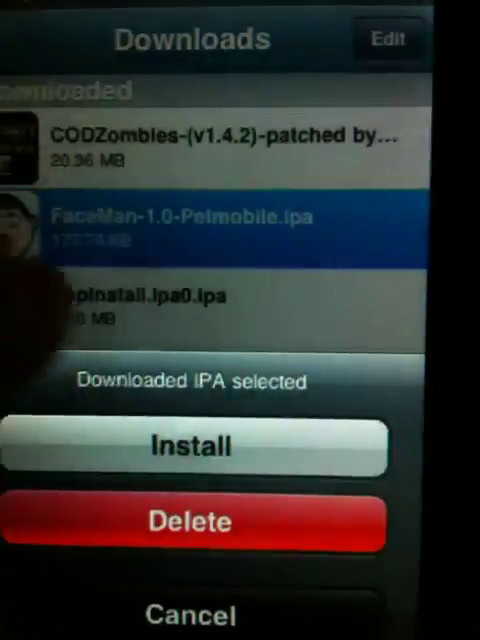
click(190, 446)
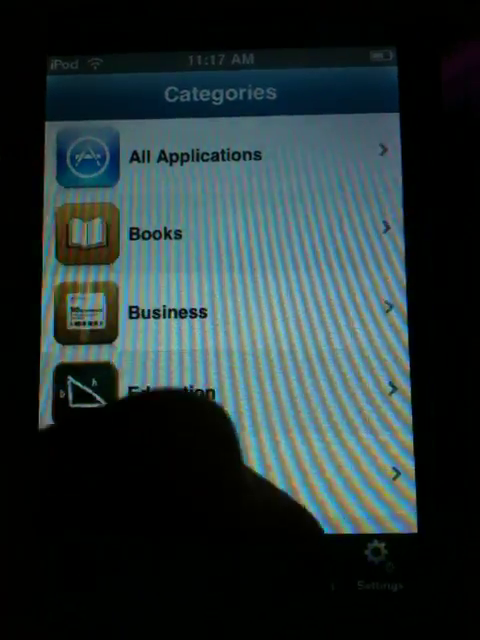
Show Downloads, view FaceMan-1.0-Petmobile.ipa's options, and cancel them.
click(300, 583)
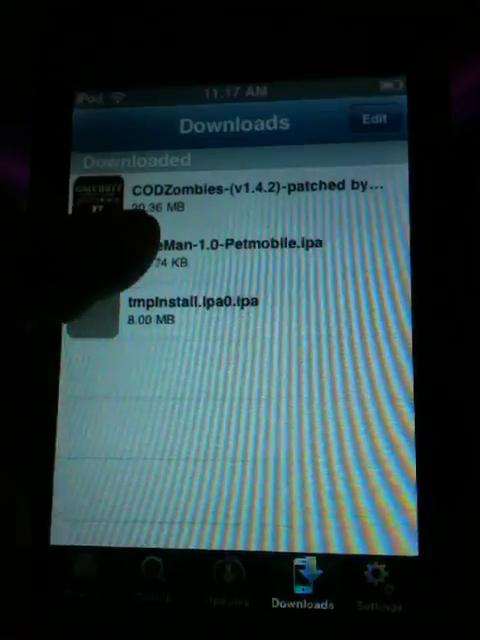
click(235, 258)
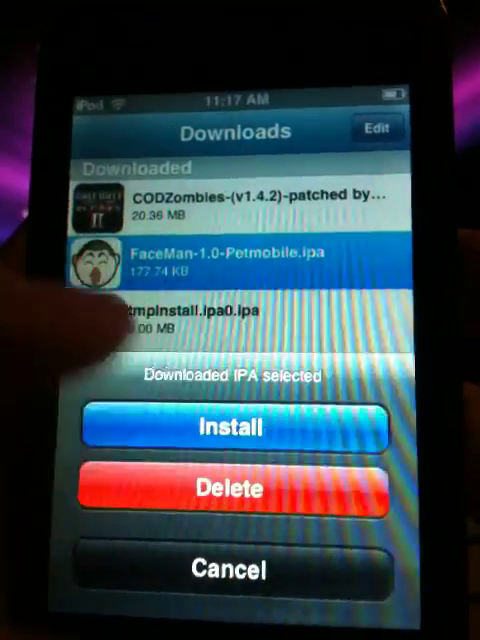
click(233, 427)
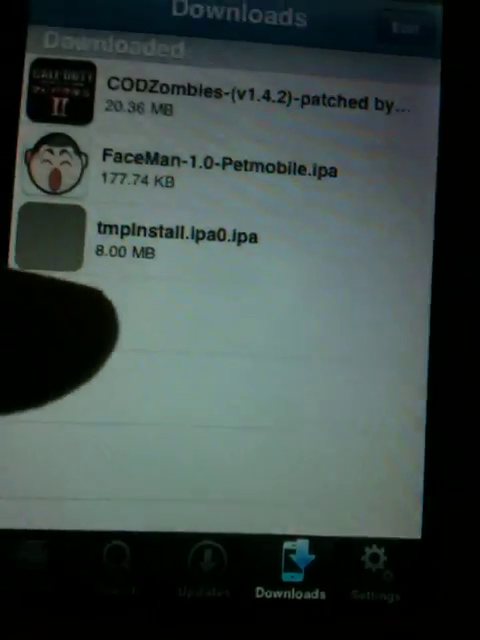
Install the CODZombies IPA and watch it under Installing in Downloads.
click(240, 95)
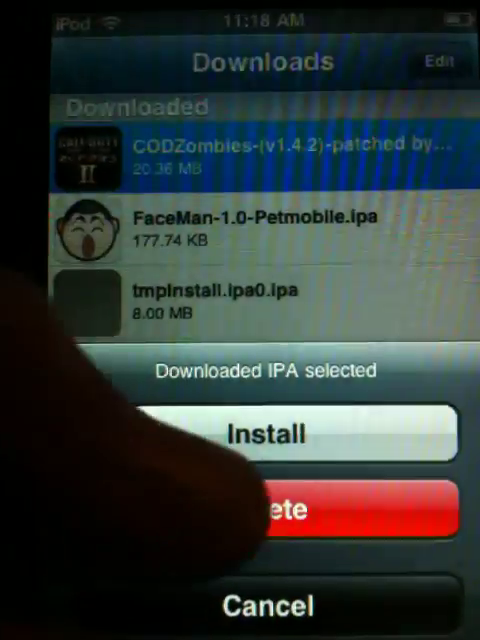
click(274, 433)
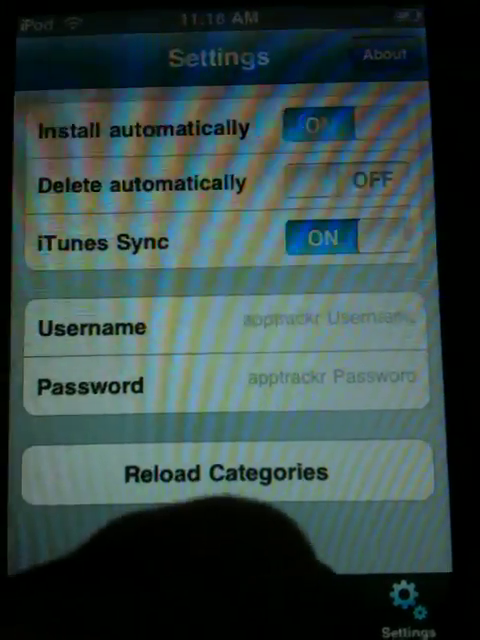
click(344, 610)
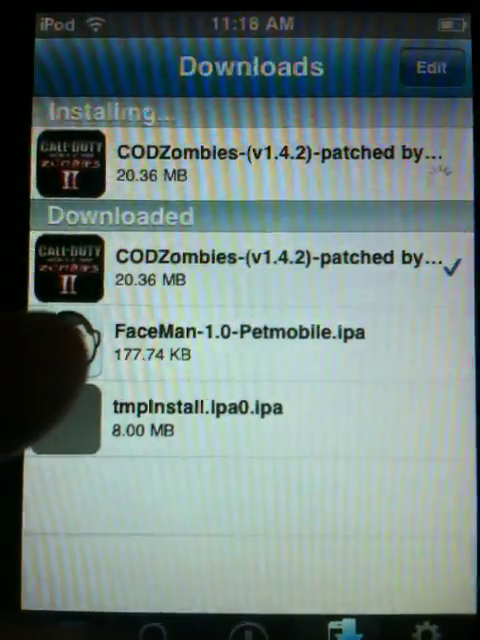